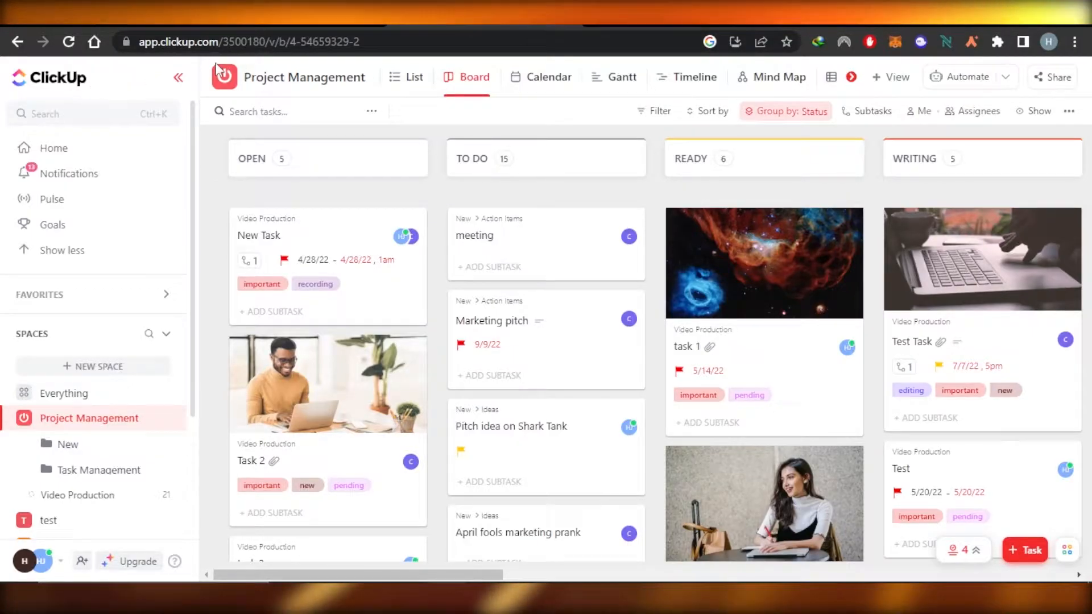
Step: From the test space's settings, start Save as Template to reach the blank template form
scroll(down, 3)
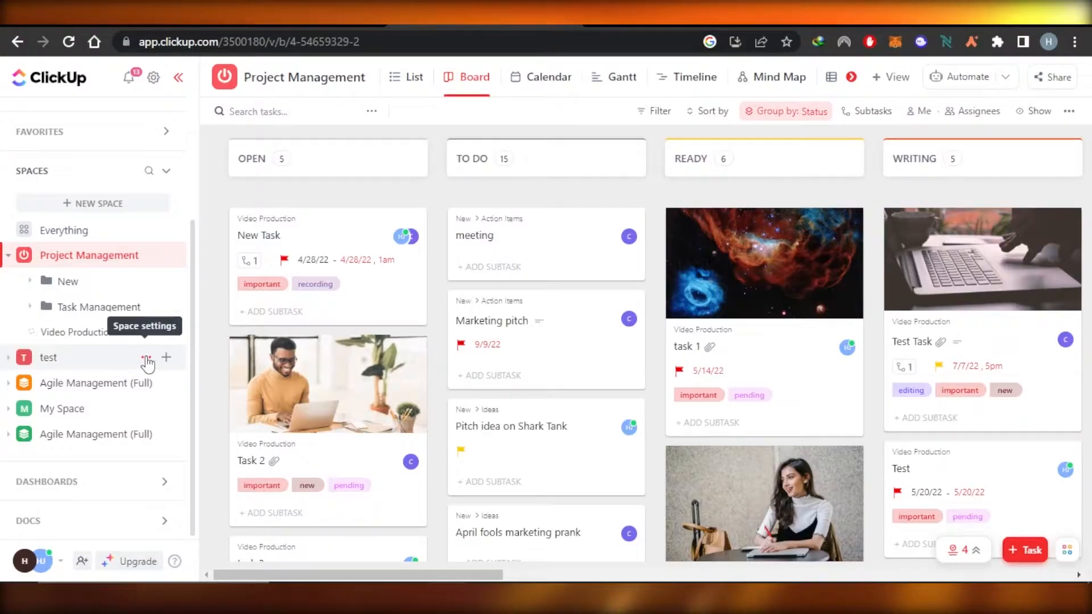
click(147, 358)
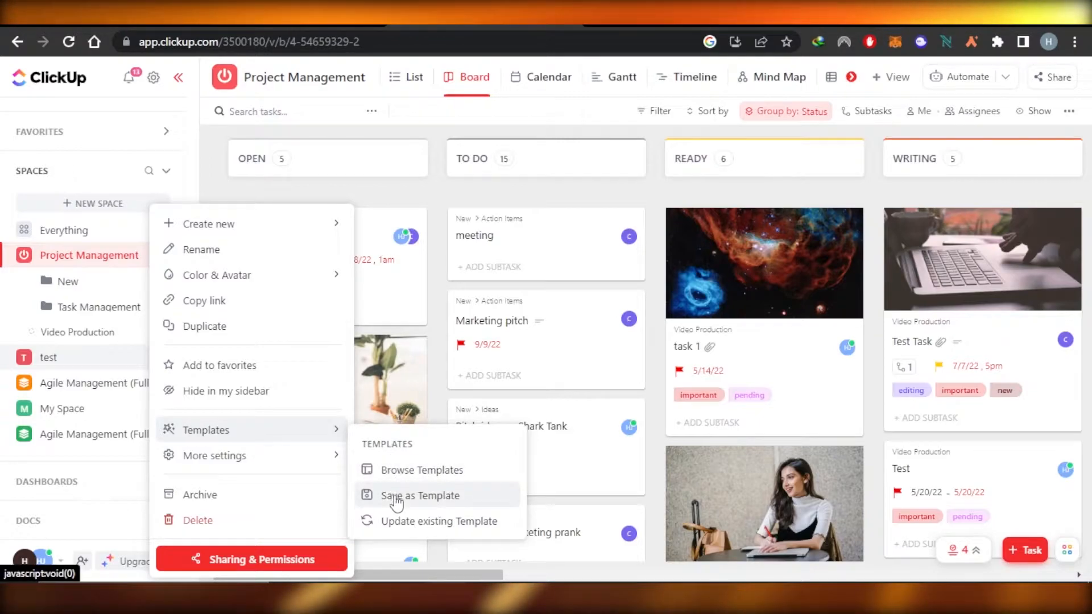
click(420, 494)
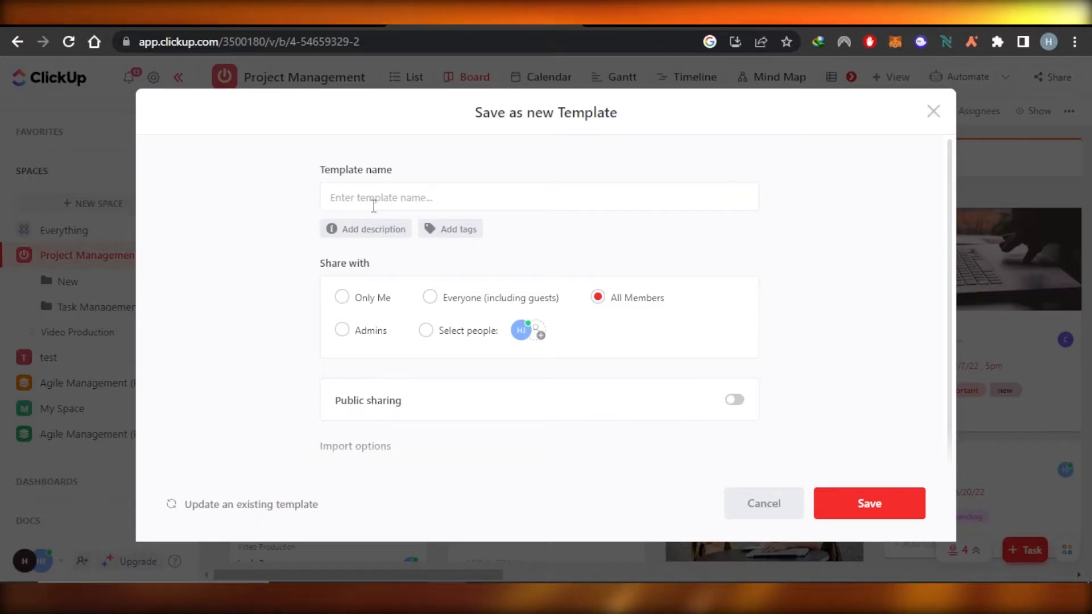
Step: Name the template TEST, enable public sharing, and save it
text(TEST)
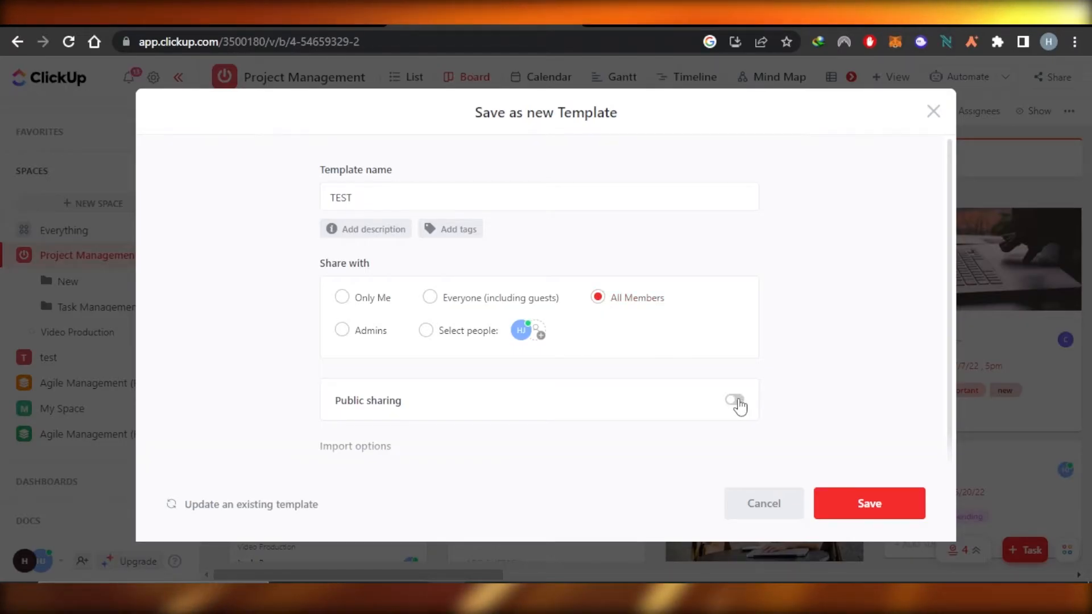
click(734, 401)
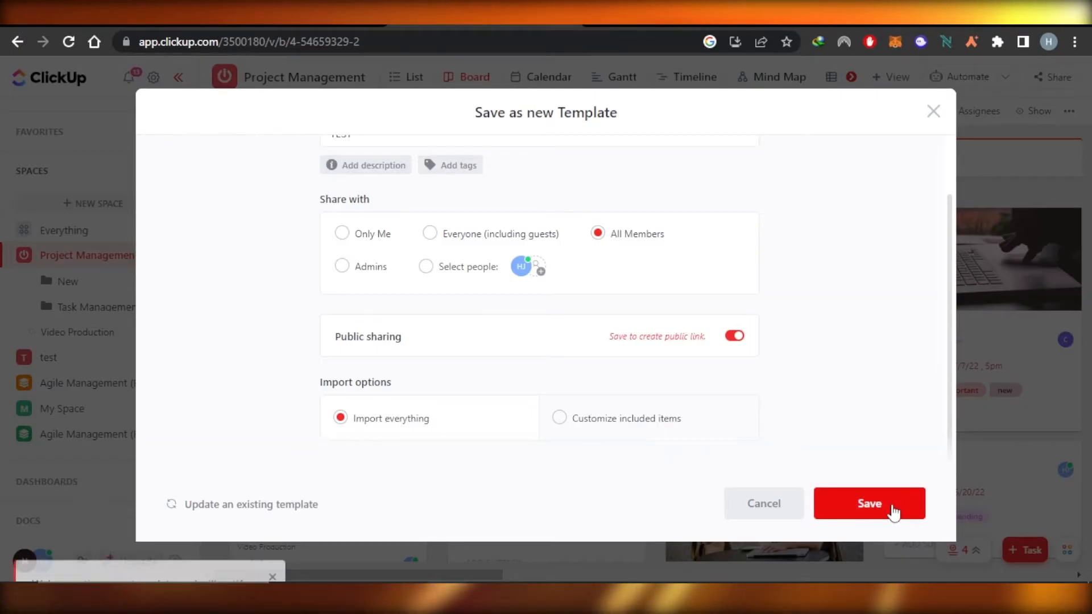
click(868, 502)
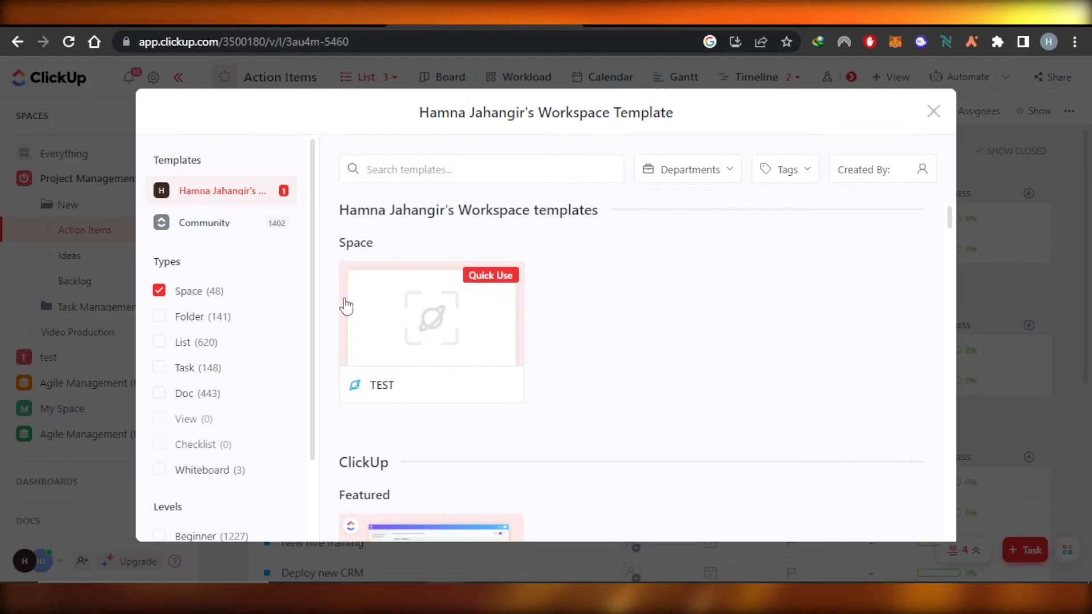
mouse_move(426, 321)
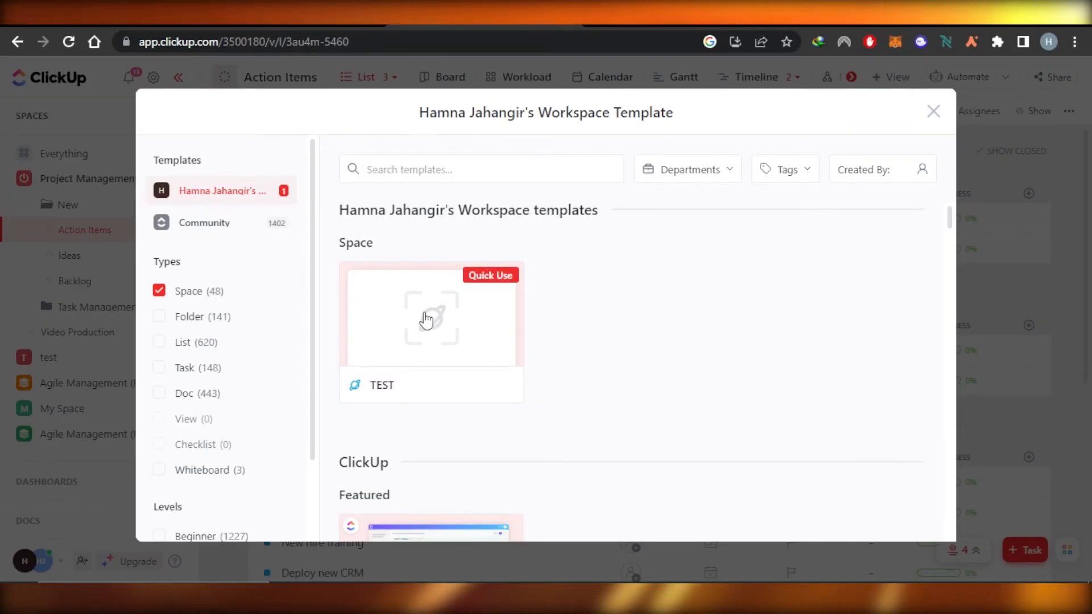
mouse_move(435, 312)
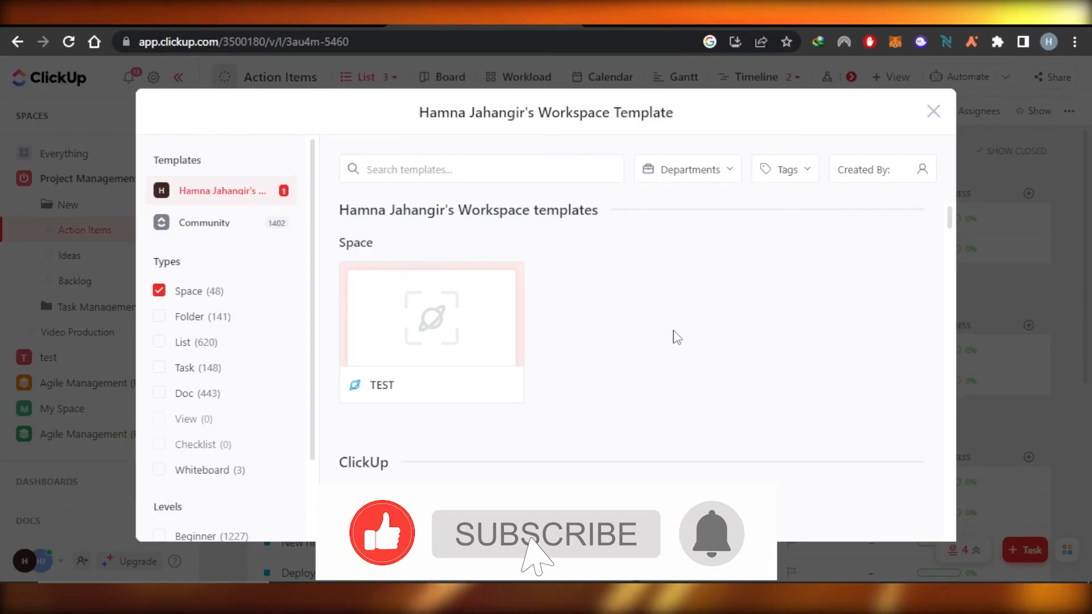
Step: View the TEST space template card in the Workspace Templates browser
click(545, 534)
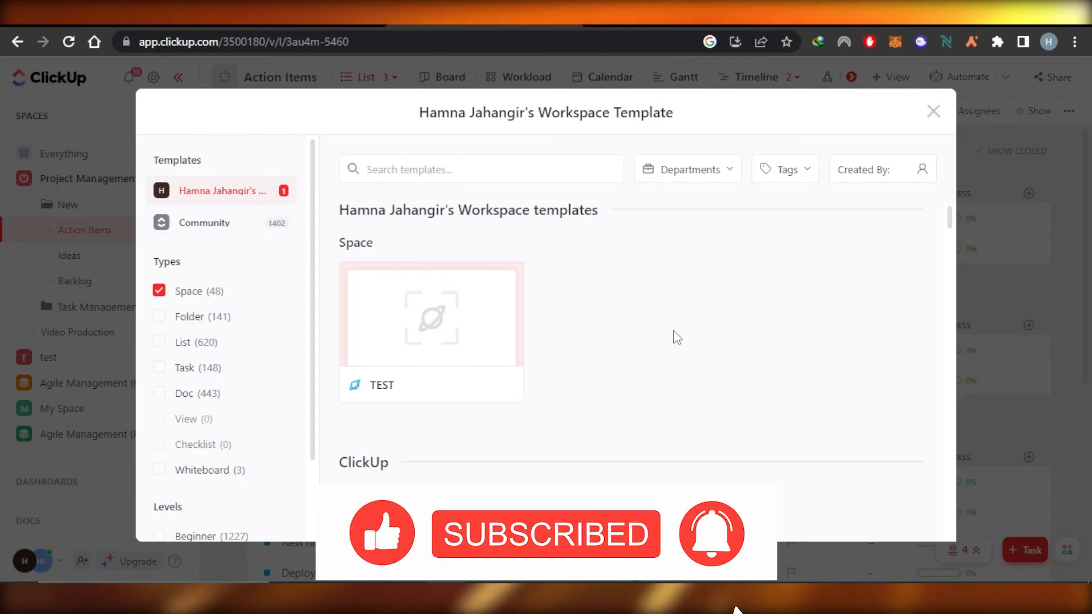